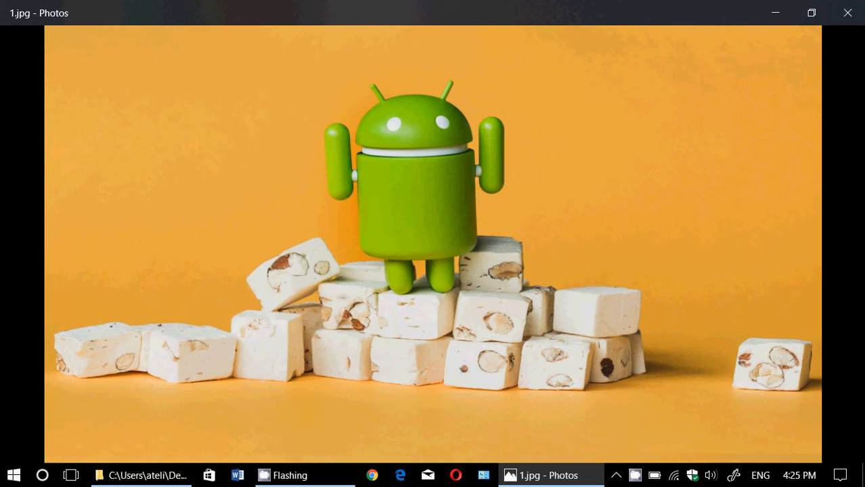
mouse_move(825, 245)
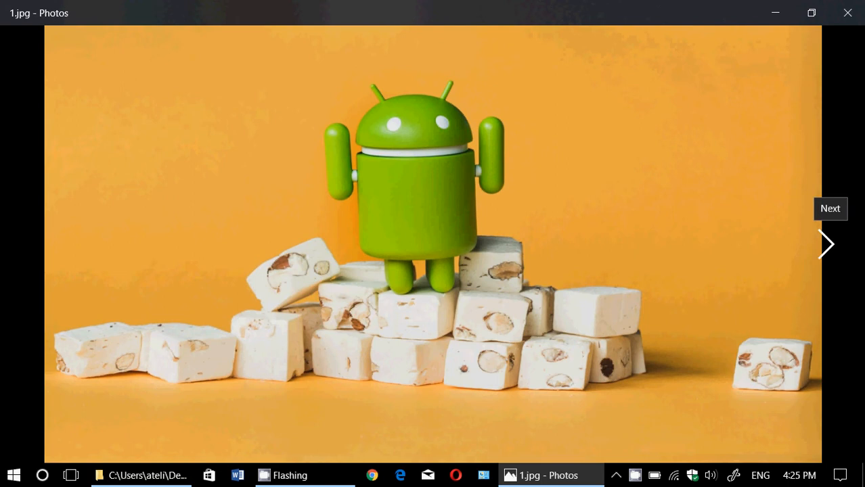
Step: Advance Photos to 2.jpg, the Android figure on an Oreo box, then bring up the screen recorder
click(825, 244)
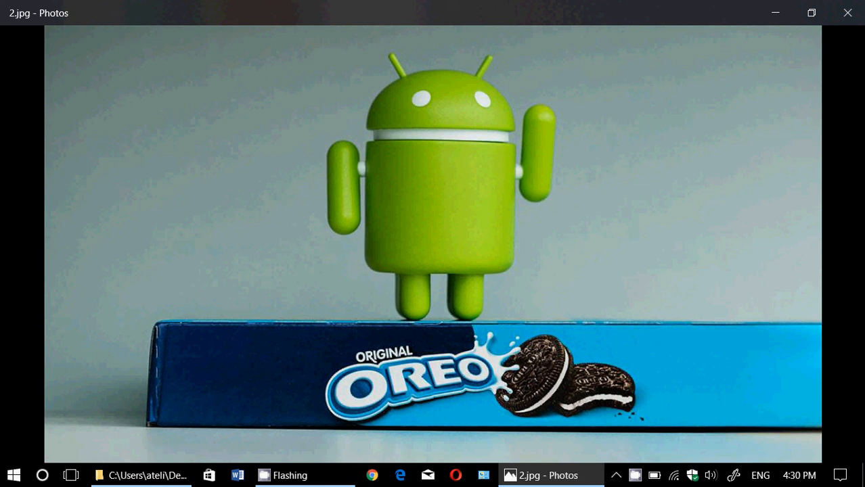
click(347, 475)
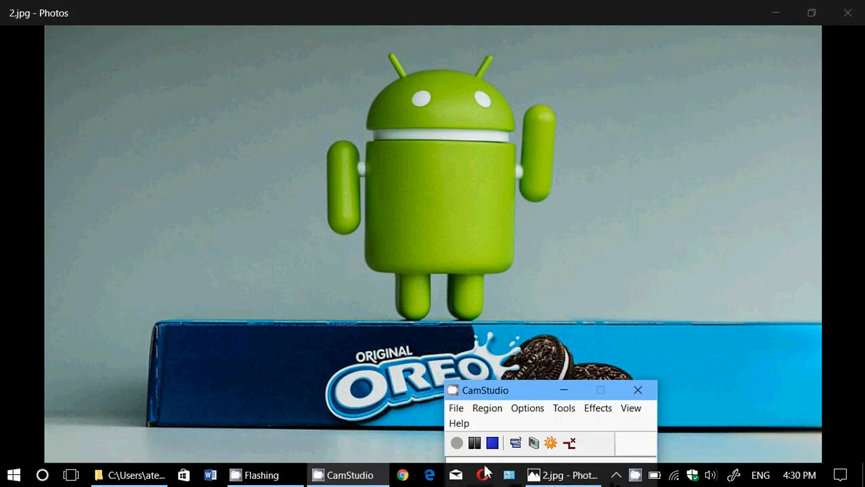